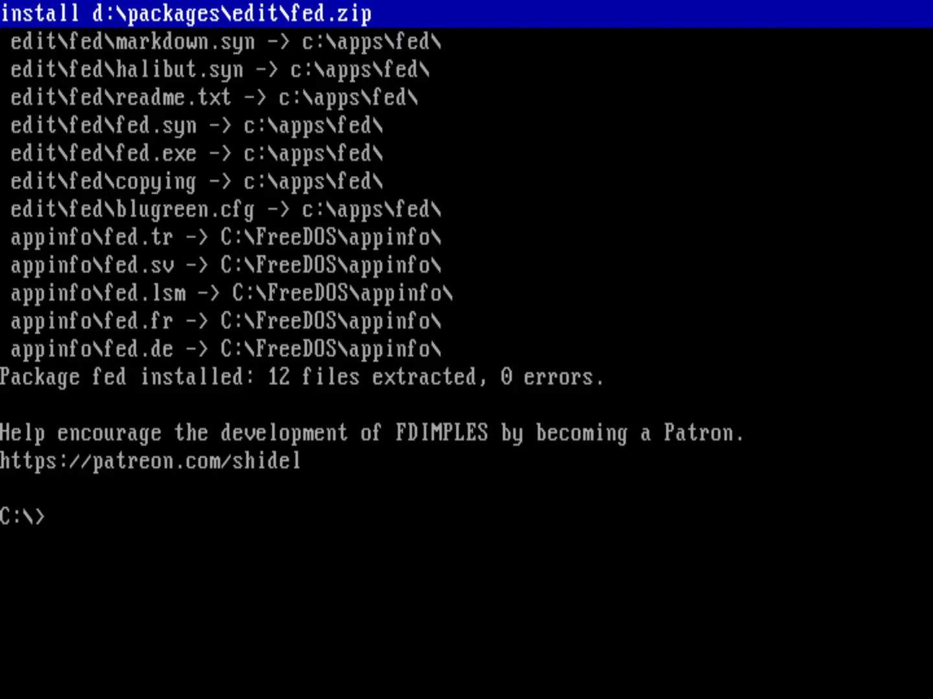
Step: Change into the apps\fed folder and launch FED on an untitled file
{"action": "type", "text": "cd"}
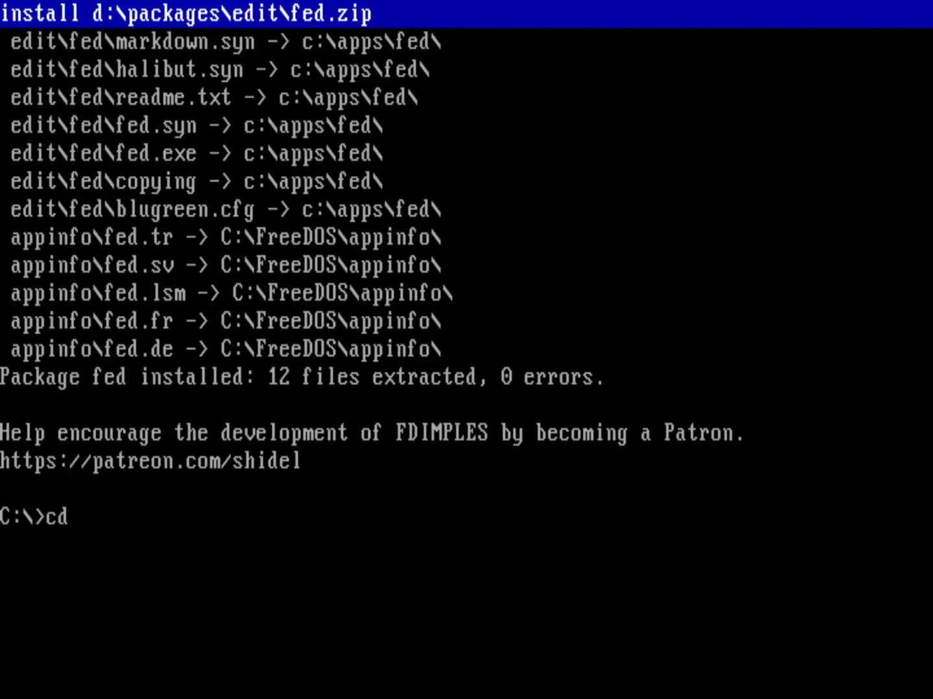
{"action": "type", "text": "apps"}
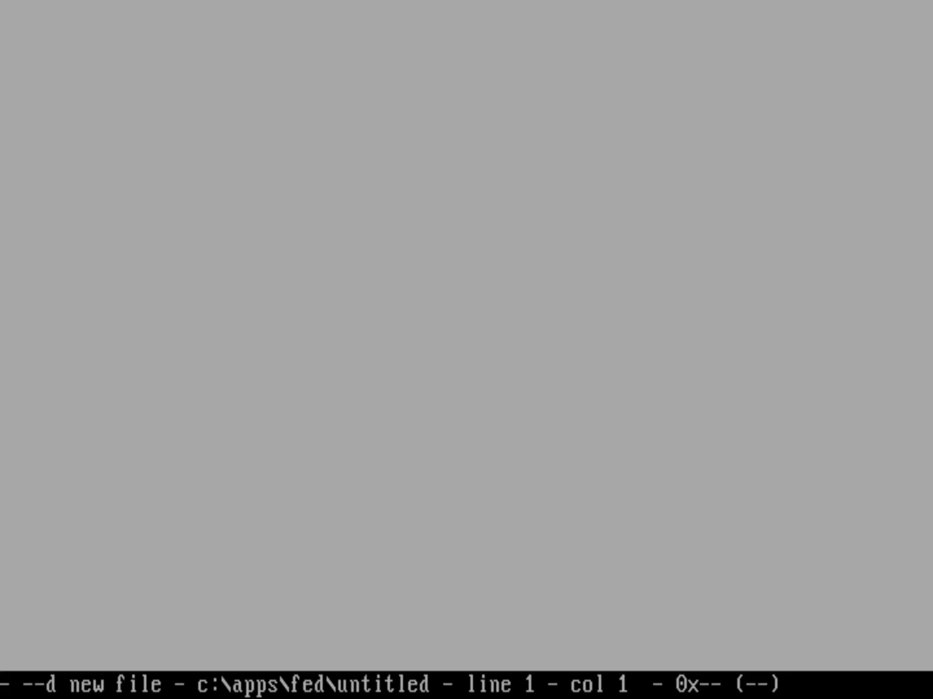
Step: Quit the untitled FED session and relaunch the editor with fed hello.c
{"action": "left_click", "coordinate": [55, 13]}
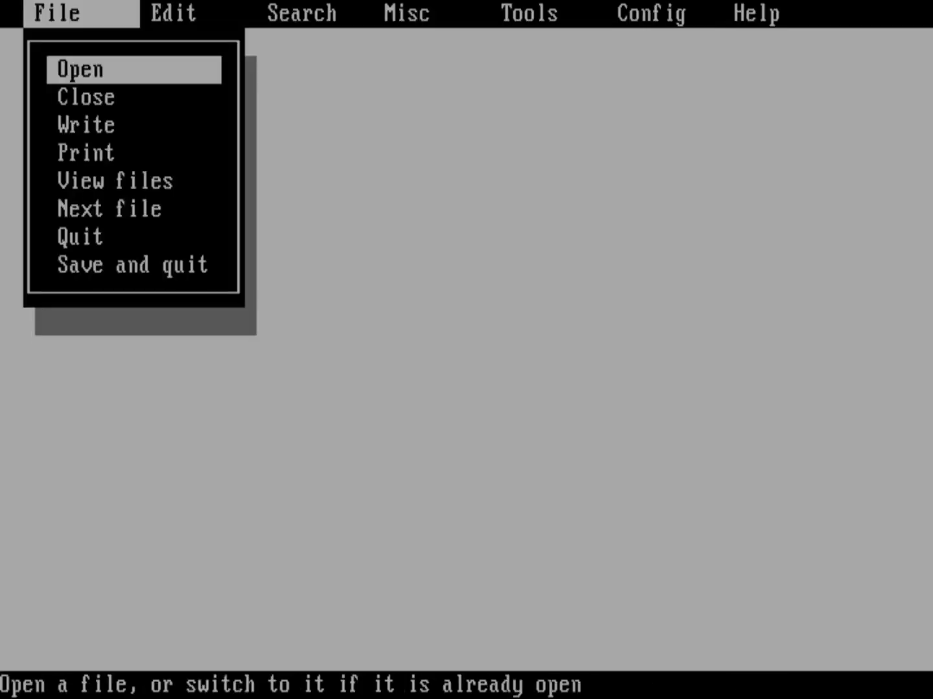
{"action": "left_click", "coordinate": [79, 237]}
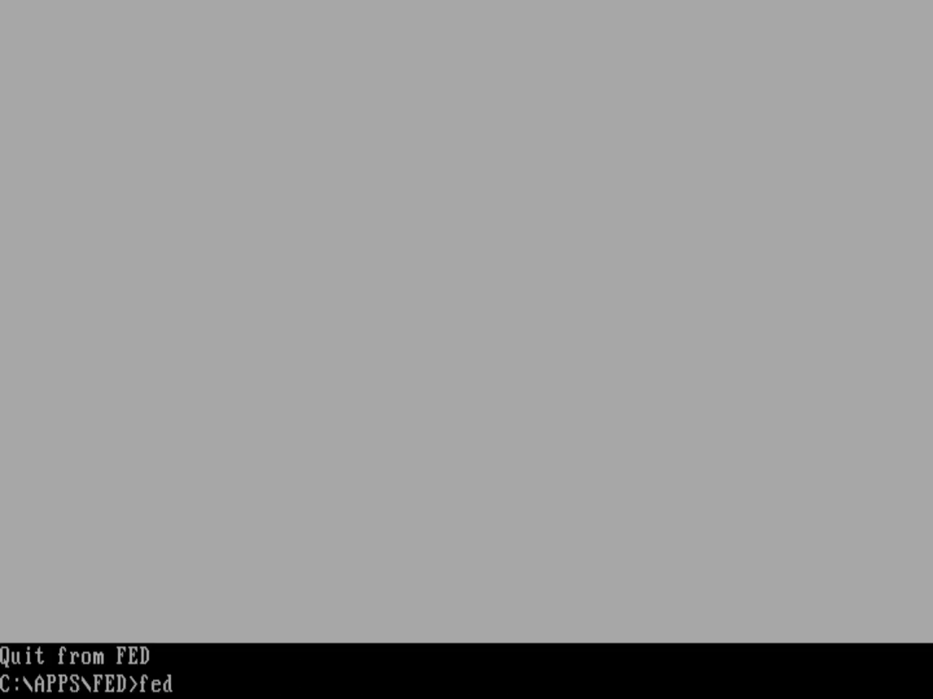
{"action": "type", "text": "hell"}
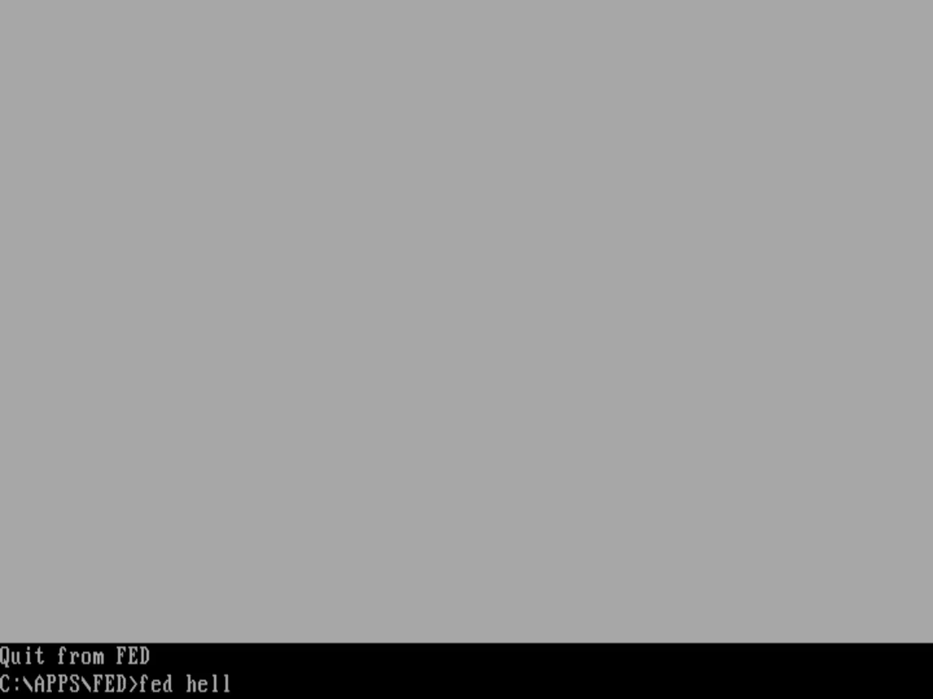
{"action": "type", "text": "lo.c"}
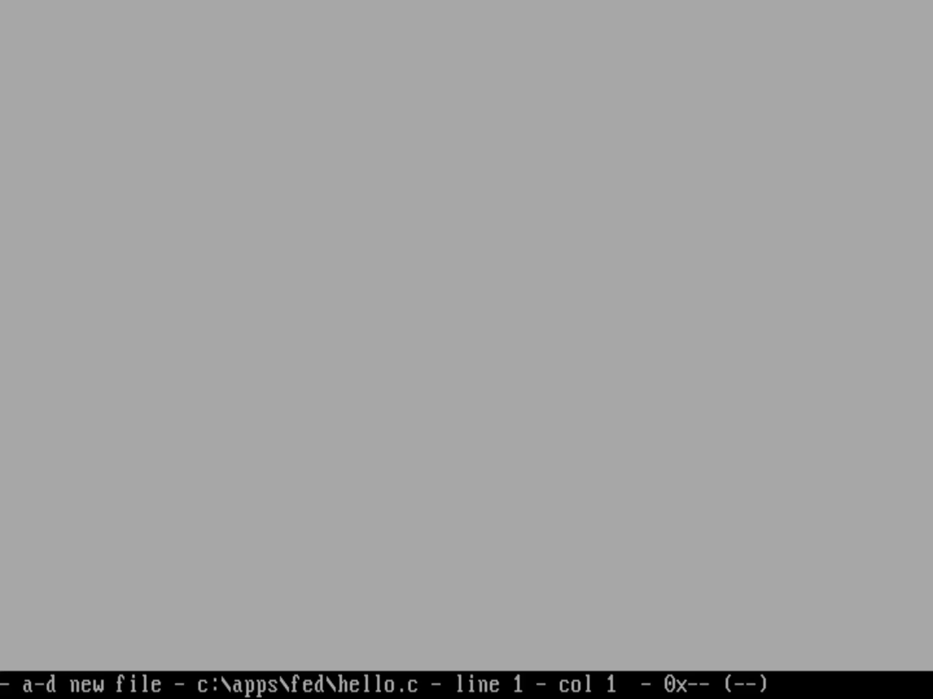
Step: Type #include <stdio.h>, a comment, int main with its brace, and int i;
{"action": "type", "text": "#"}
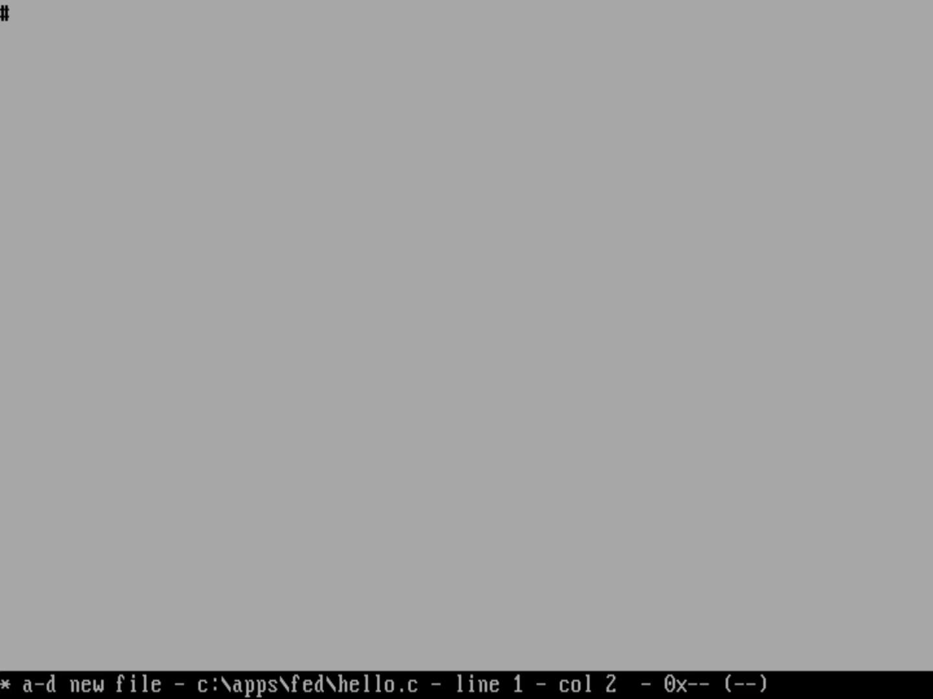
{"action": "type", "text": "include <s"}
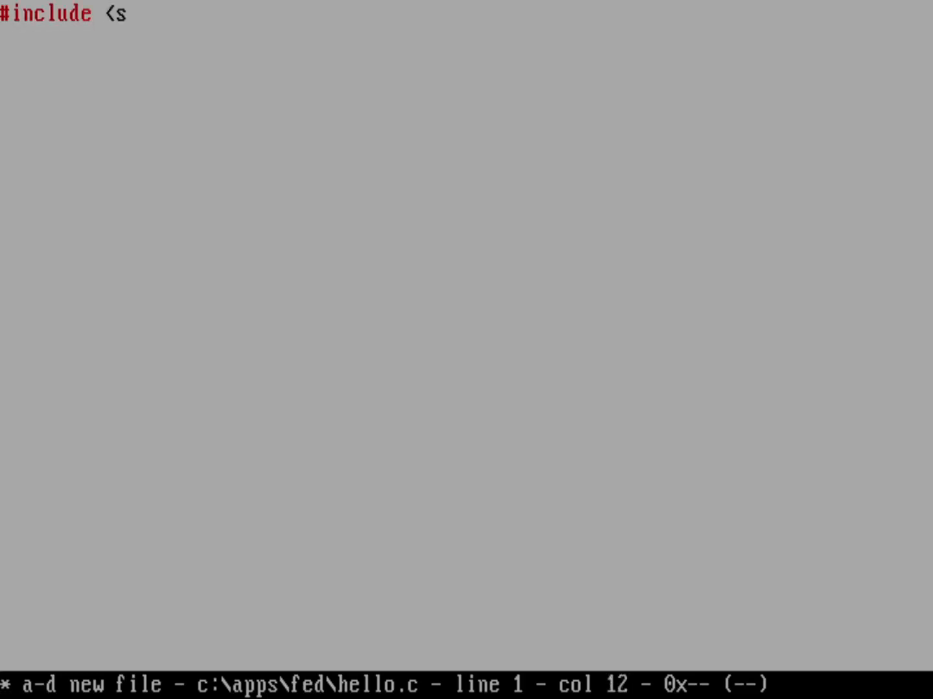
{"action": "type", "text": "tdio.h>"}
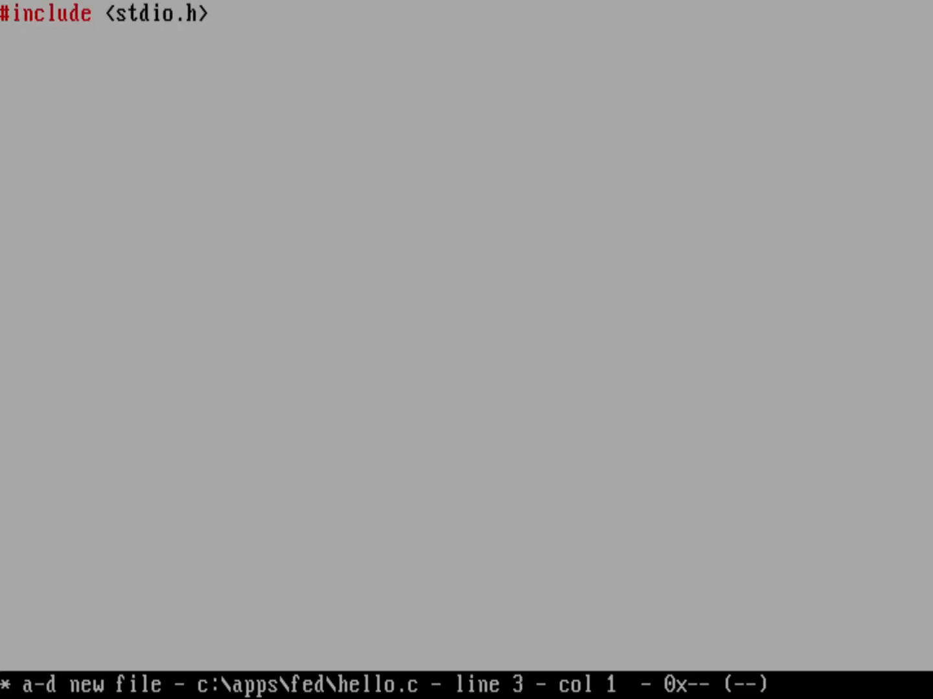
{"action": "type", "text": "/* this"}
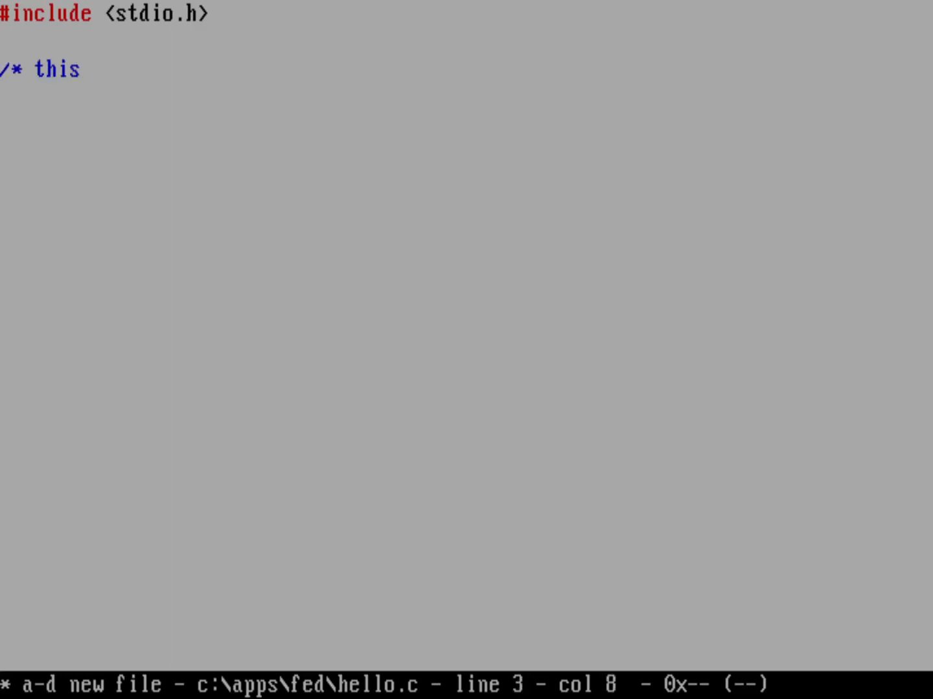
{"action": "type", "text": "is a comment *"}
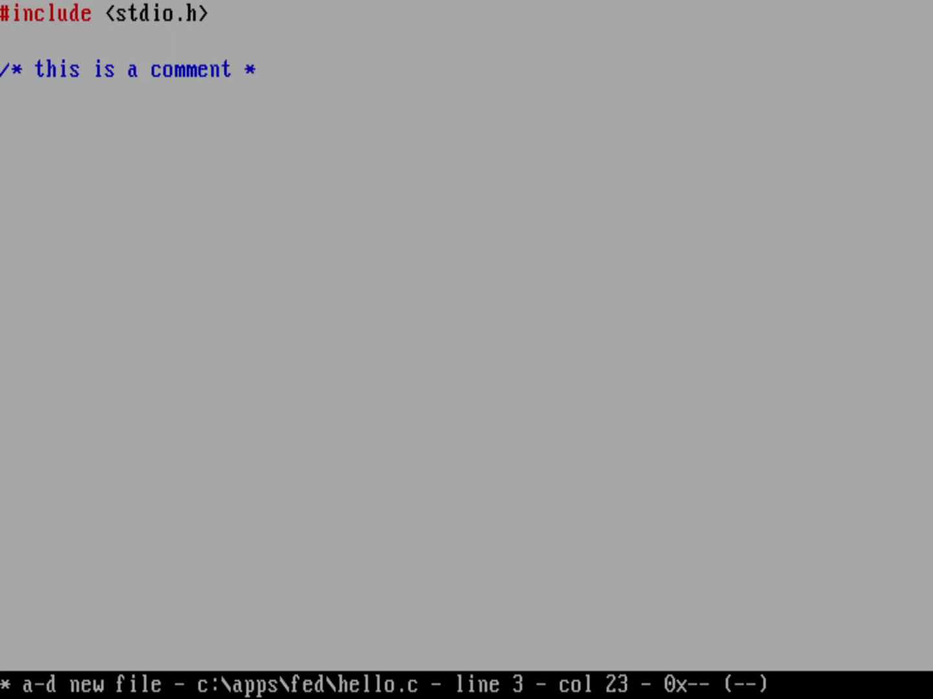
{"action": "type", "text": "/"}
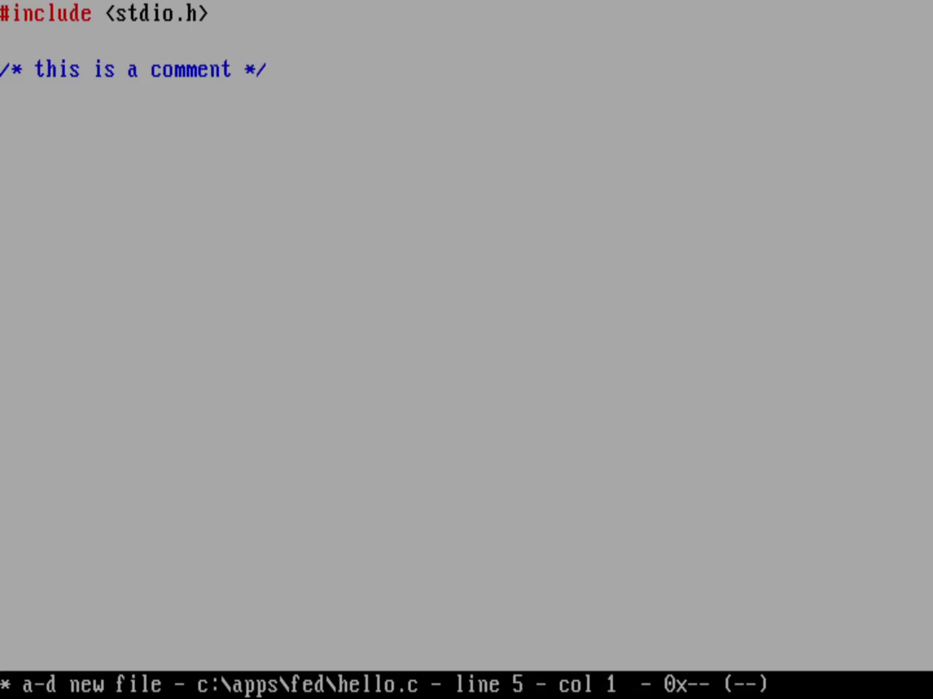
{"action": "type", "text": "i"}
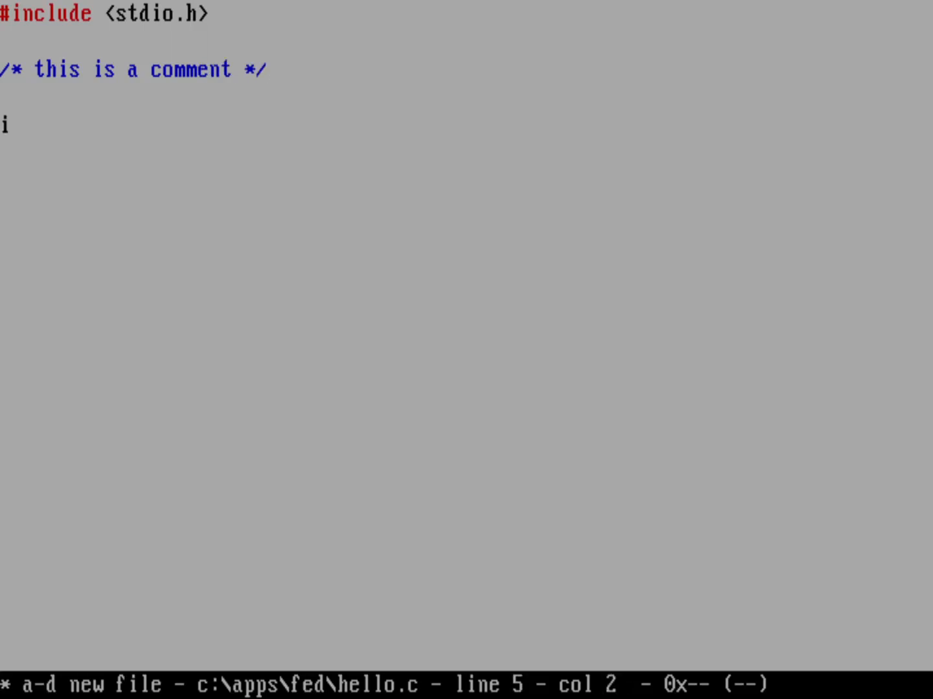
{"action": "type", "text": "nt"}
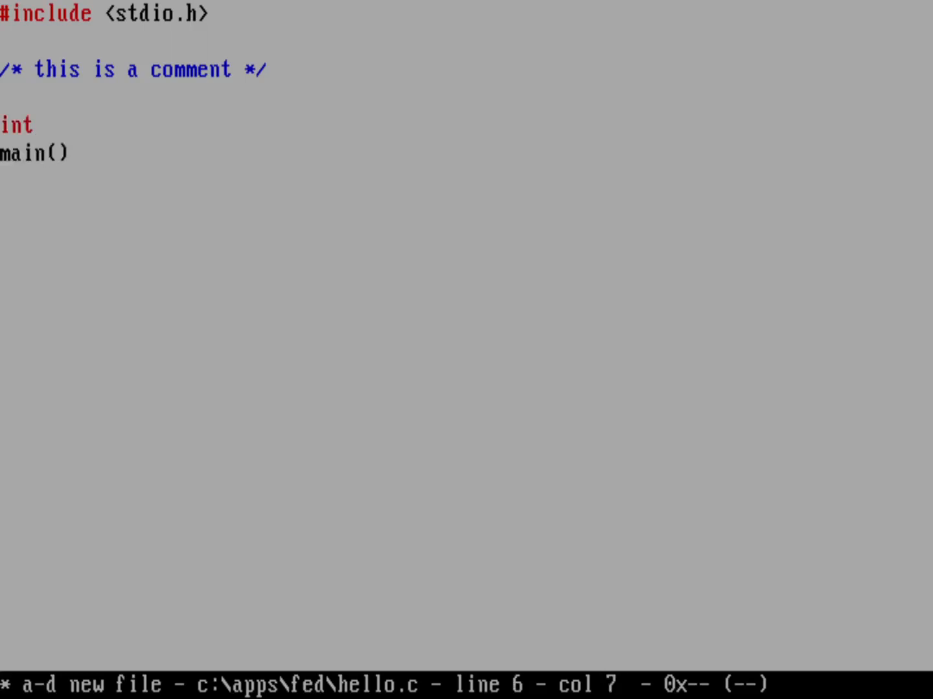
{"action": "type", "text": "{"}
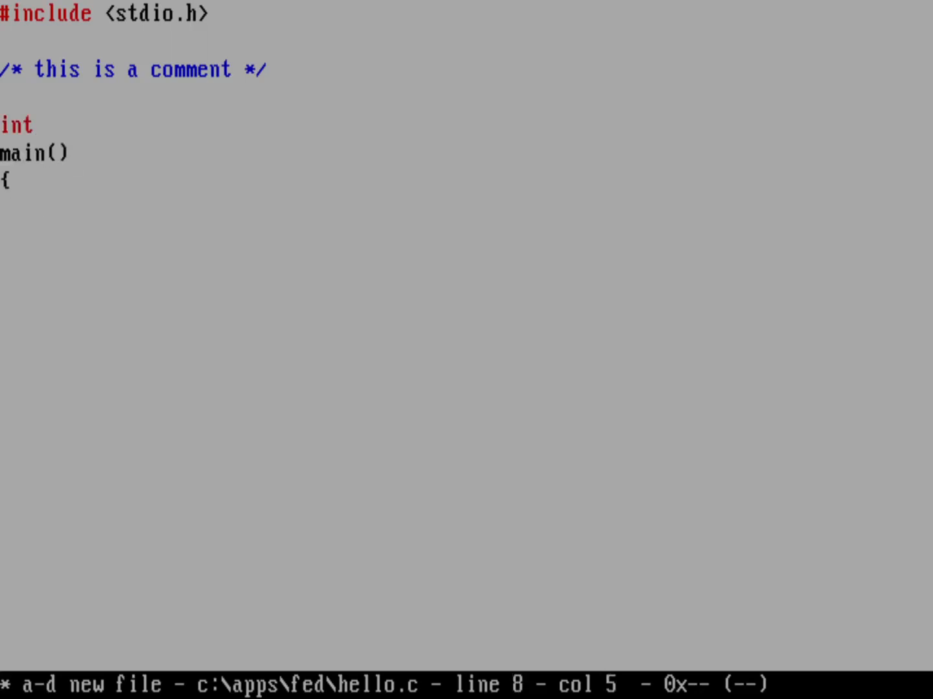
{"action": "type", "text": "int i;"}
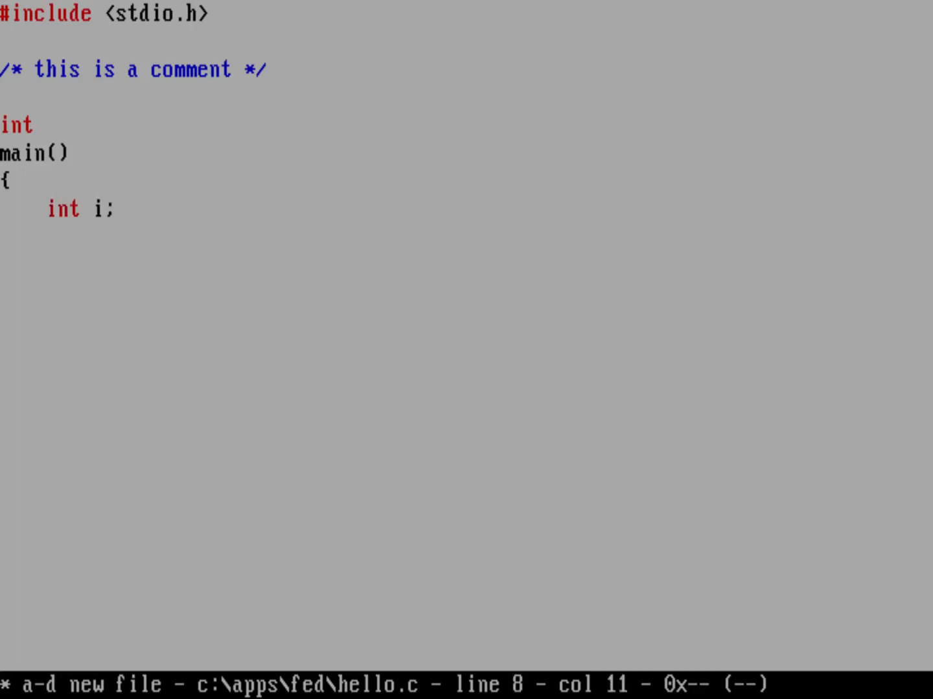
Step: Write the three-iteration puts("Hello world") for loop and return 0;
{"action": "type", "text": "for"}
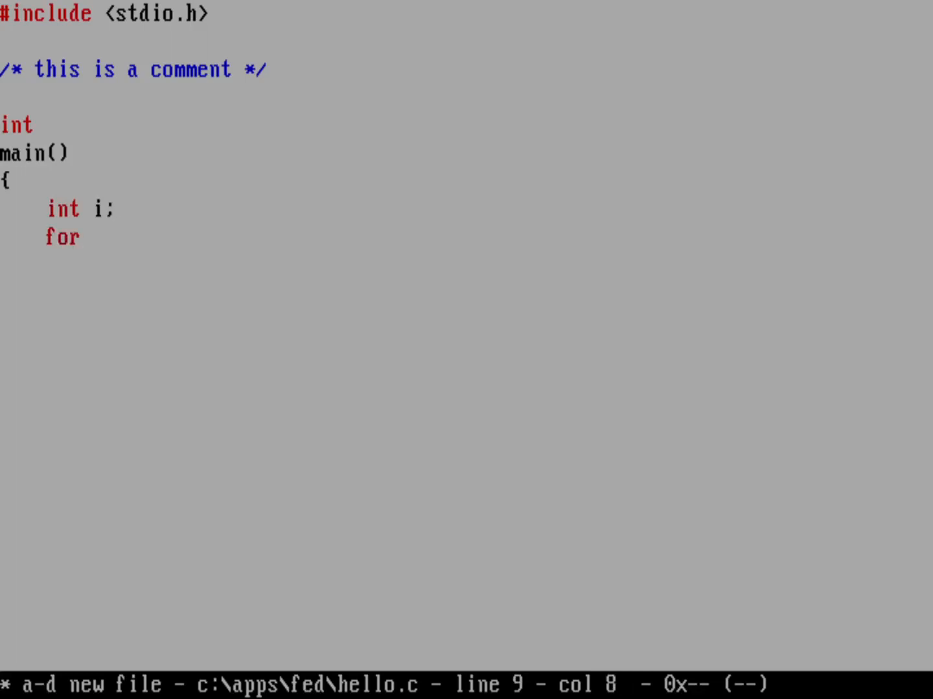
{"action": "type", "text": "(i = 0; i"}
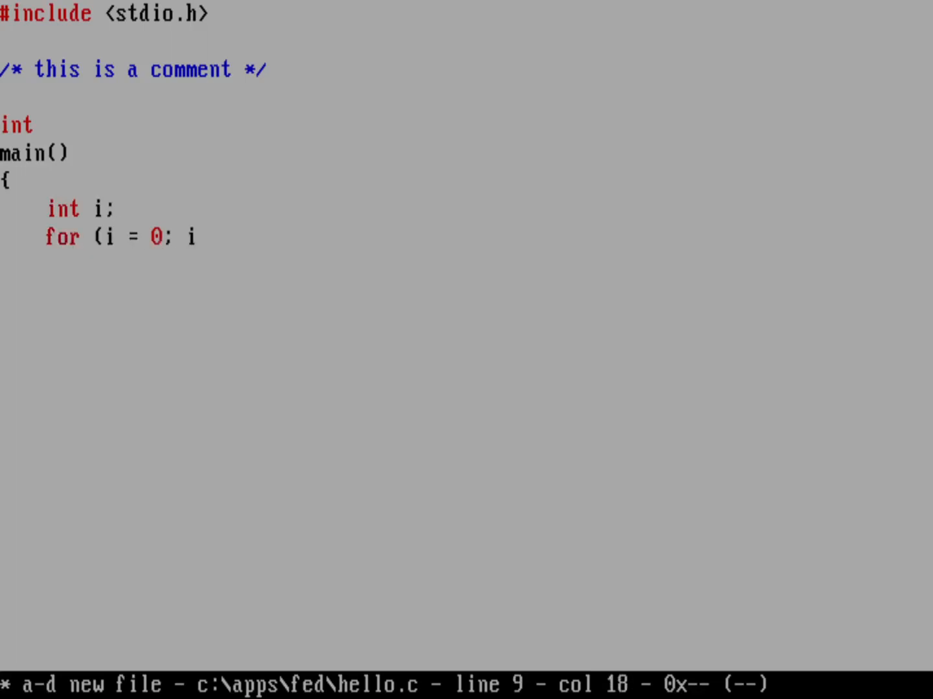
{"action": "type", "text": "< 3;"}
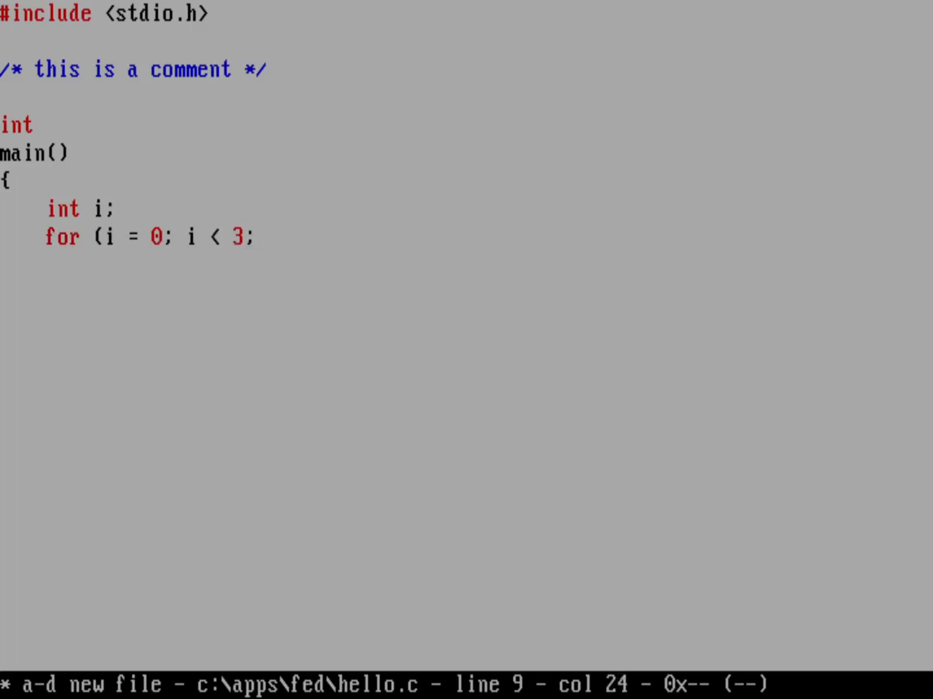
{"action": "type", "text": "i++) {"}
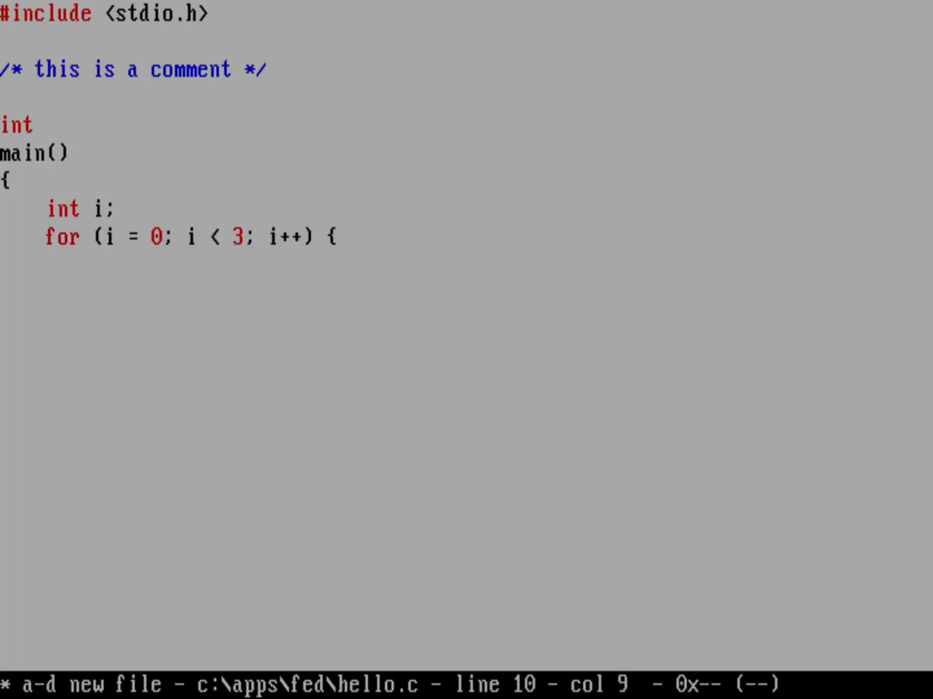
{"action": "type", "text": "pu"}
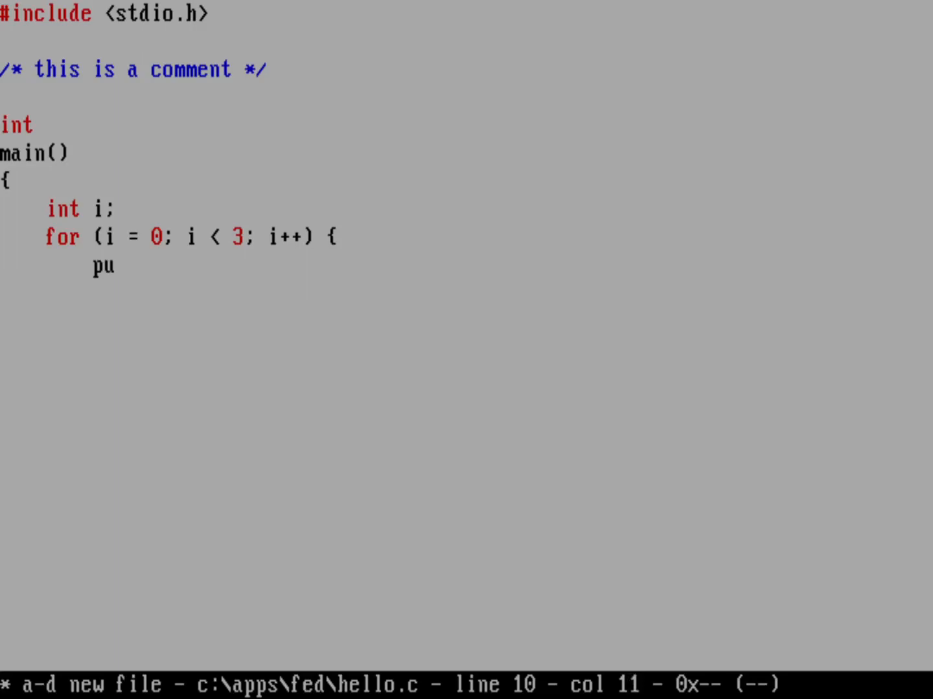
{"action": "type", "text": "ts(\"Hello"}
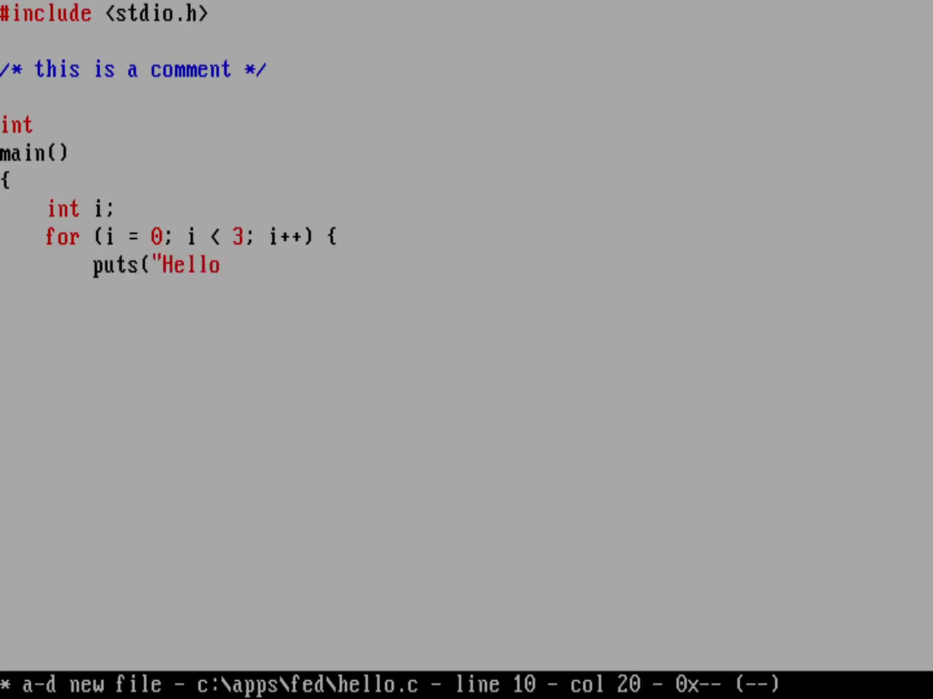
{"action": "type", "text": "world\"):"}
{"action": "type", "text": "re"}
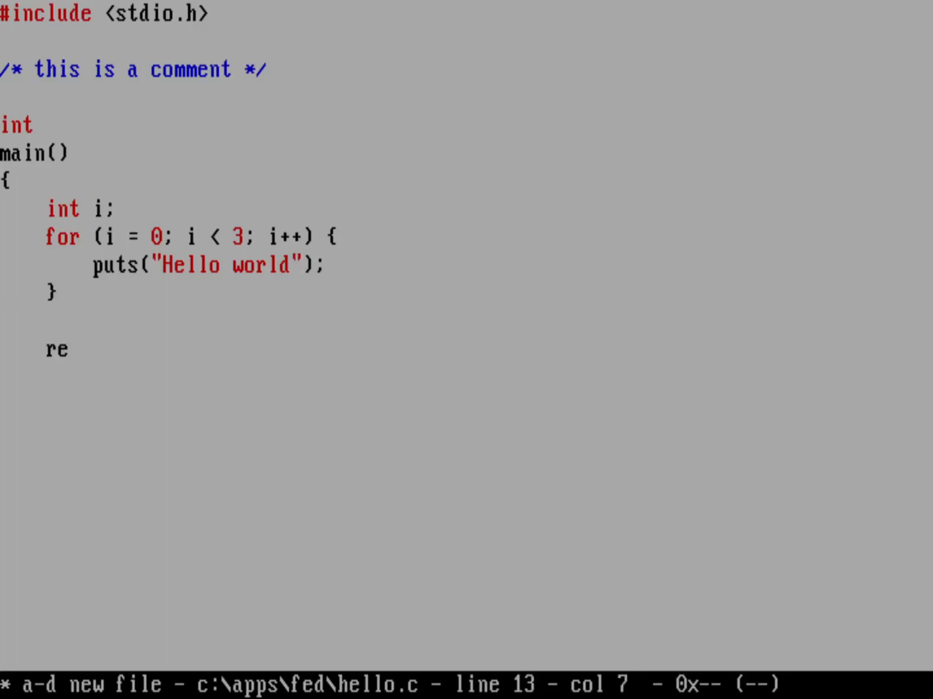
{"action": "type", "text": "turn 0"}
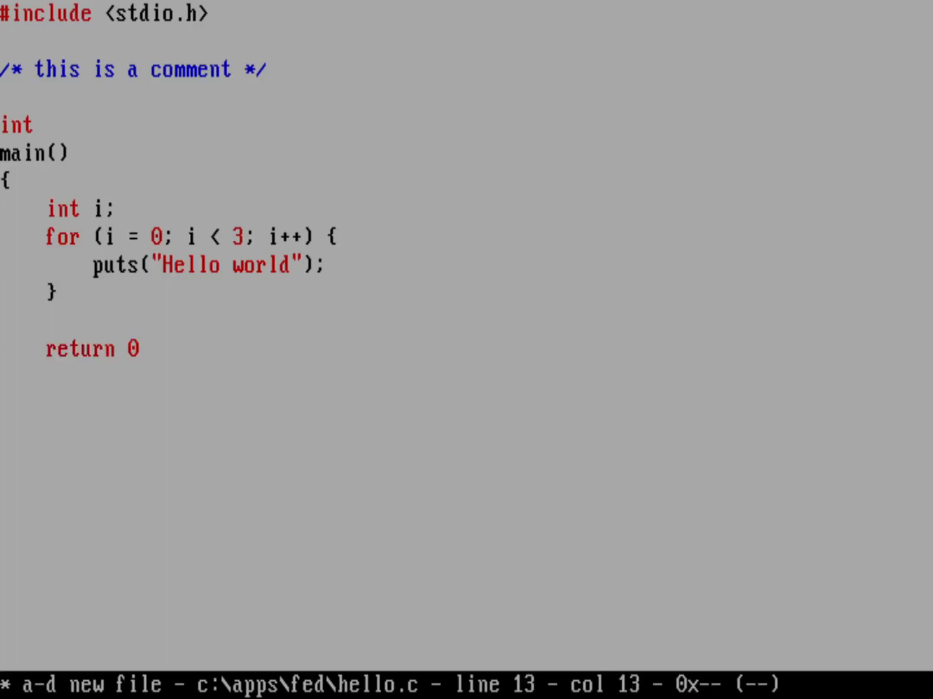
{"action": "type", "text": ";"}
{"action": "type", "text": "}"}
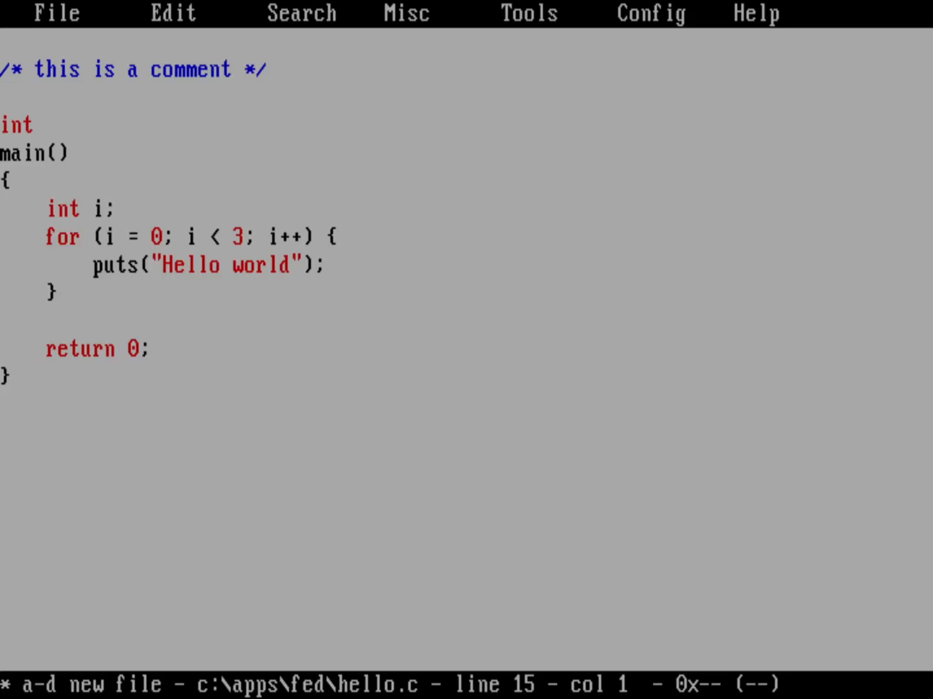
Step: Open the Colors dialog from FED's Config menu
{"action": "left_click", "coordinate": [650, 13]}
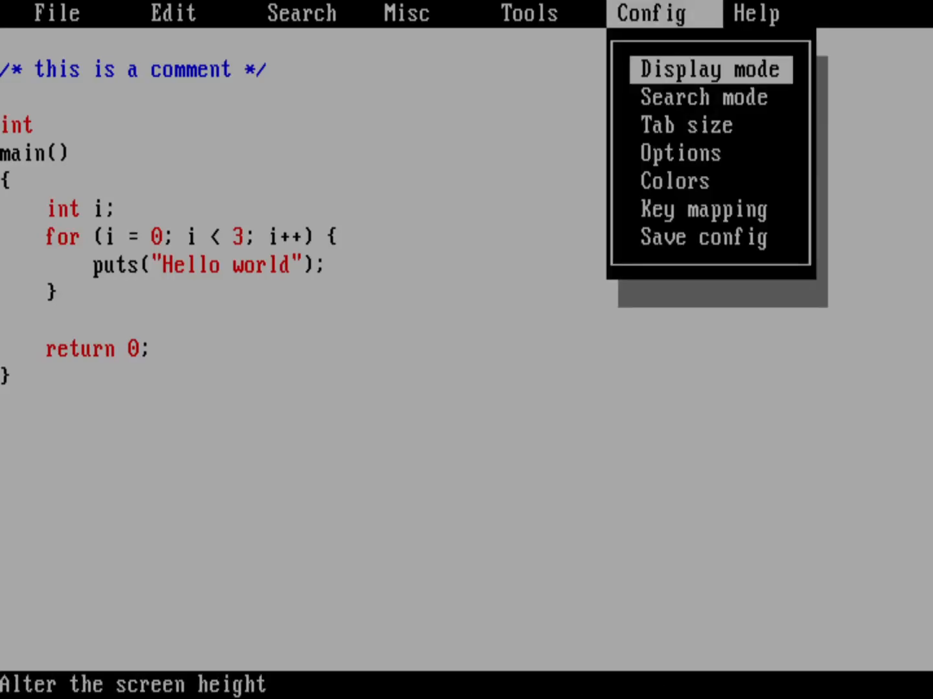
{"action": "mouse_move", "coordinate": [710, 98]}
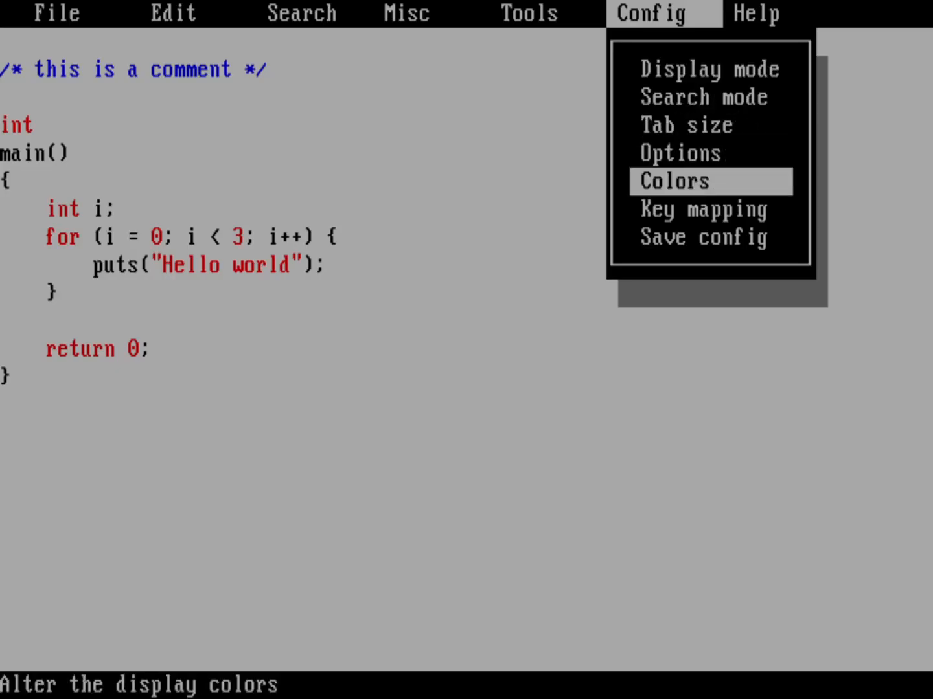
{"action": "left_click", "coordinate": [675, 181]}
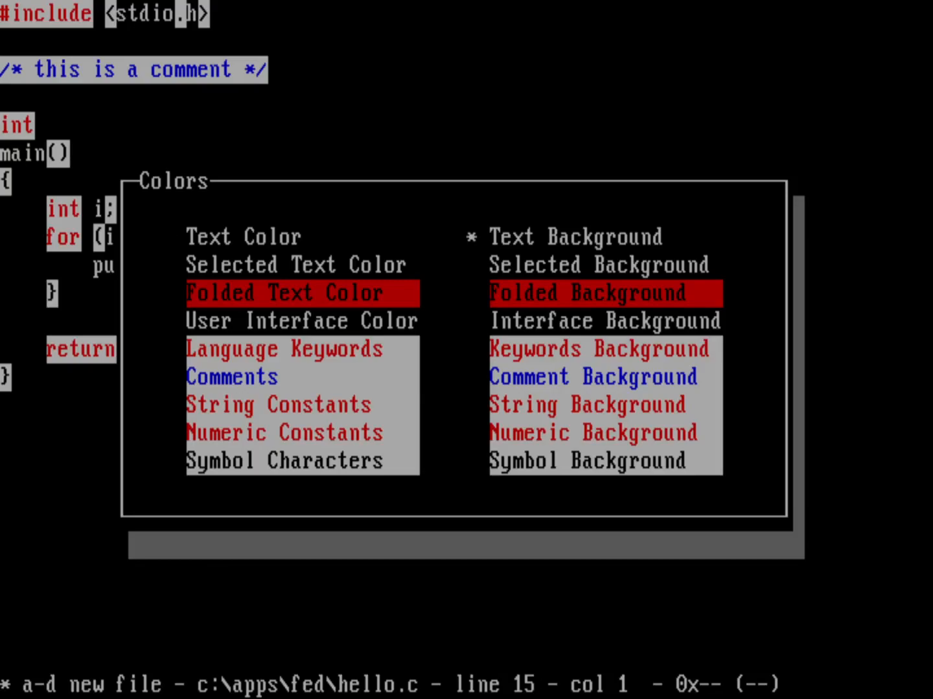
Step: Set Text Background to blue and Folded Text Color to yellow
{"action": "left_click", "coordinate": [573, 237]}
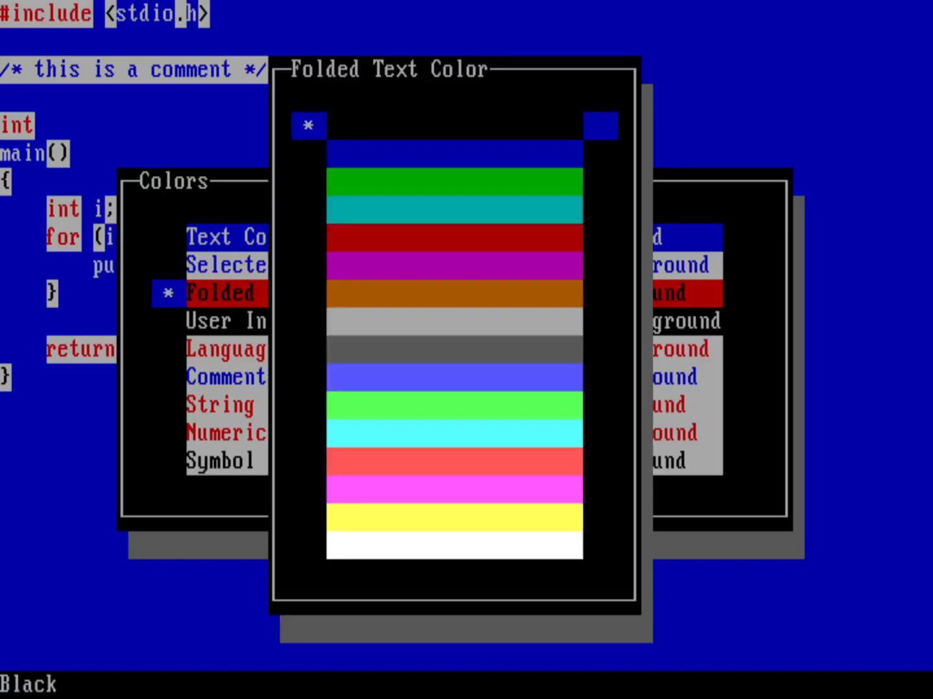
{"action": "left_click", "coordinate": [454, 377]}
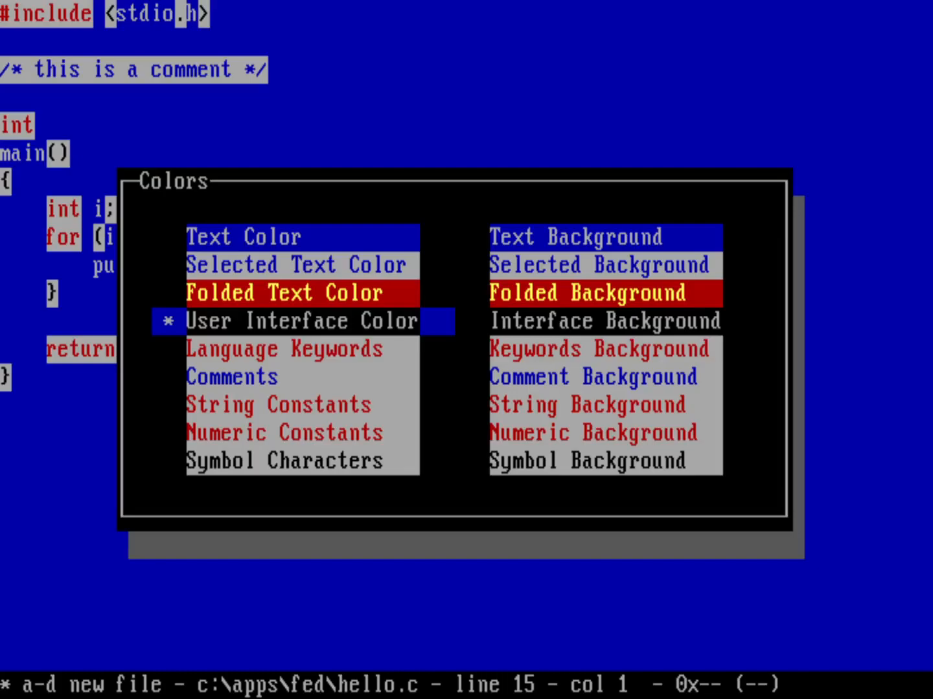
Step: Set Language Keywords to white with a blue Keywords Background
{"action": "left_click", "coordinate": [301, 320]}
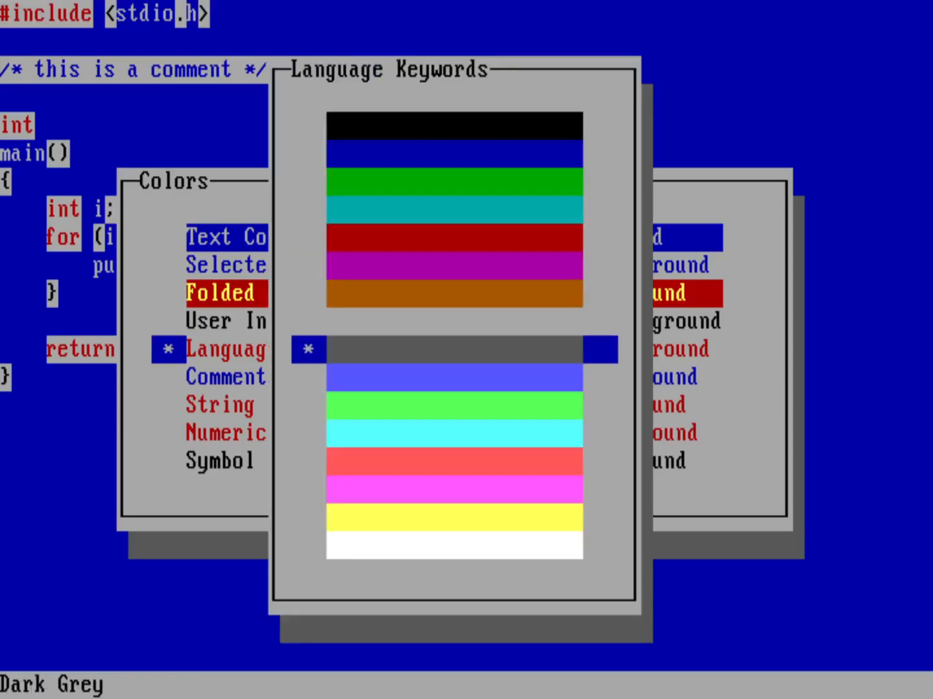
{"action": "left_click", "coordinate": [454, 545]}
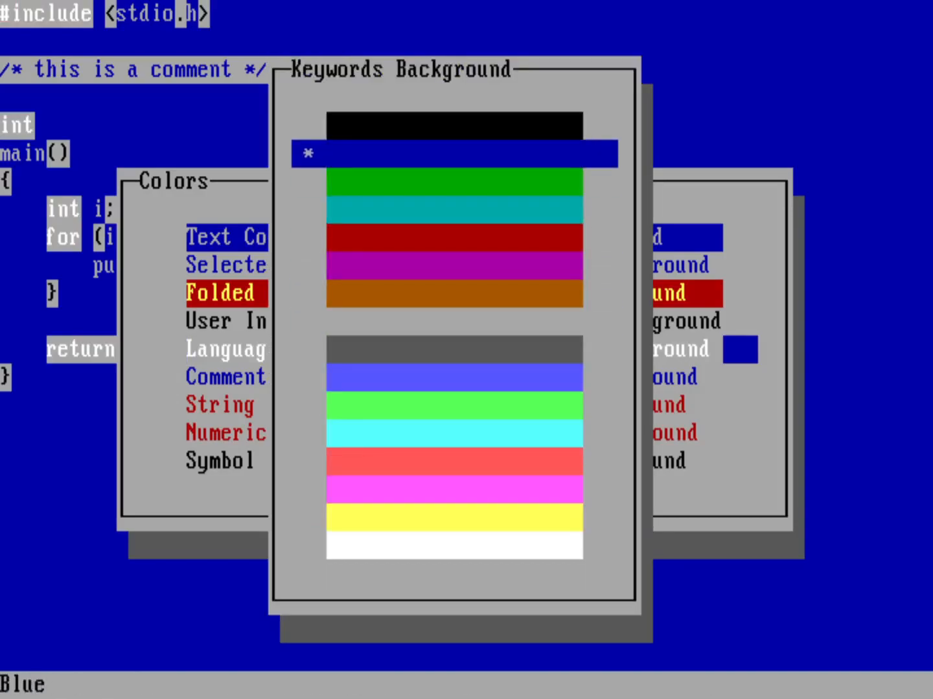
{"action": "left_click", "coordinate": [453, 154]}
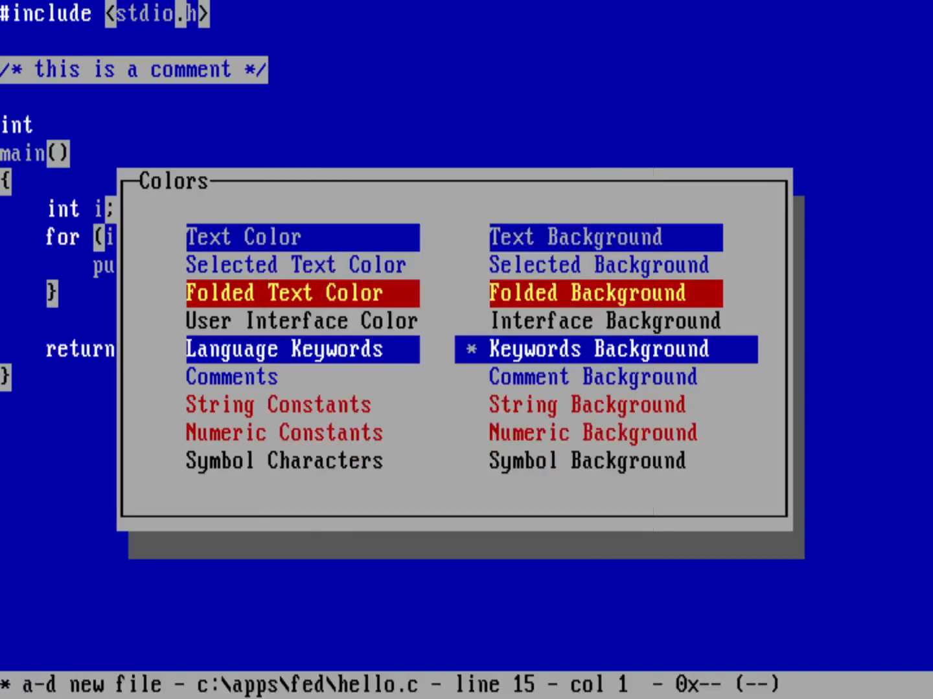
Step: Color comments light blue, string constants brown and numeric constants green
{"action": "key", "text": "Down"}
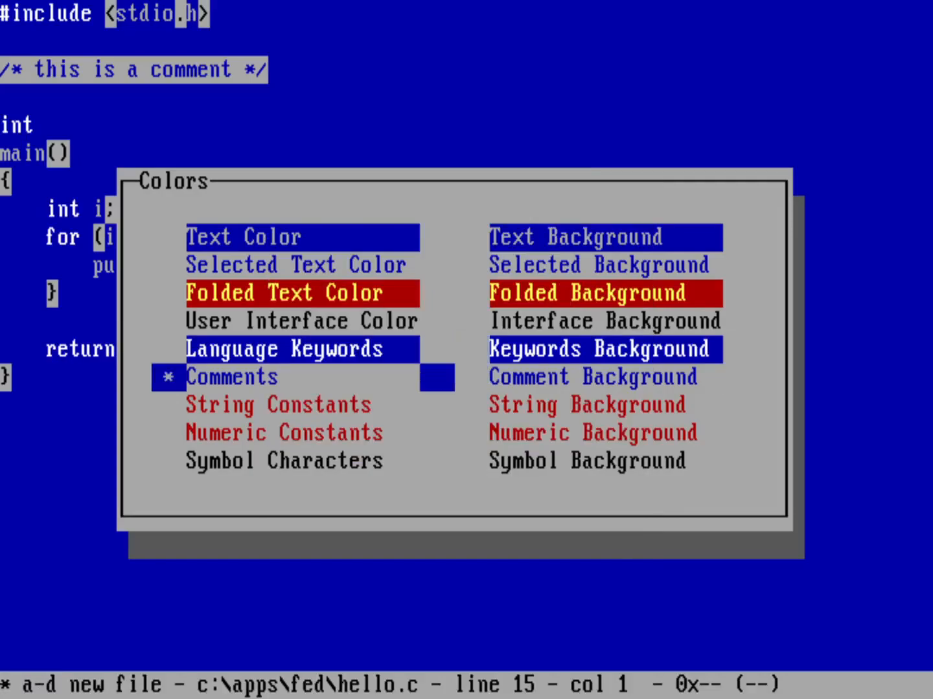
{"action": "left_click", "coordinate": [231, 377]}
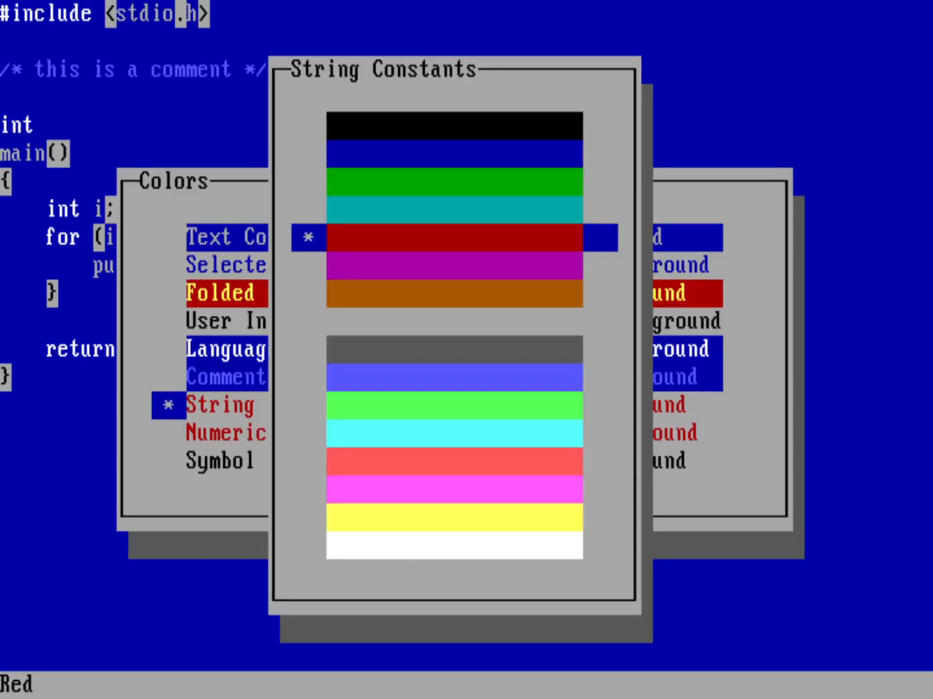
{"action": "left_click", "coordinate": [453, 294]}
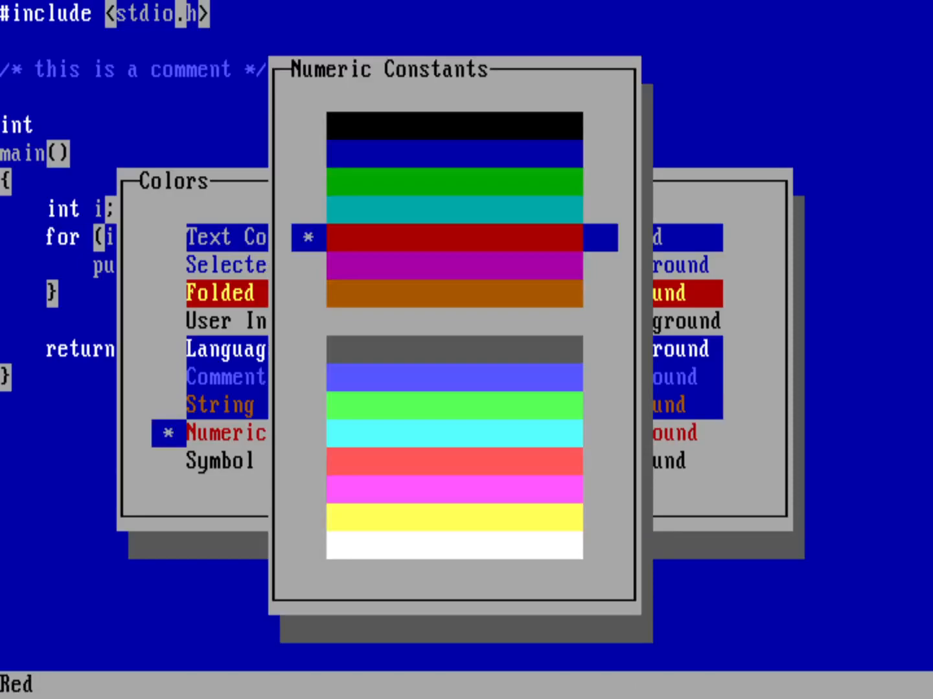
{"action": "left_click", "coordinate": [453, 181]}
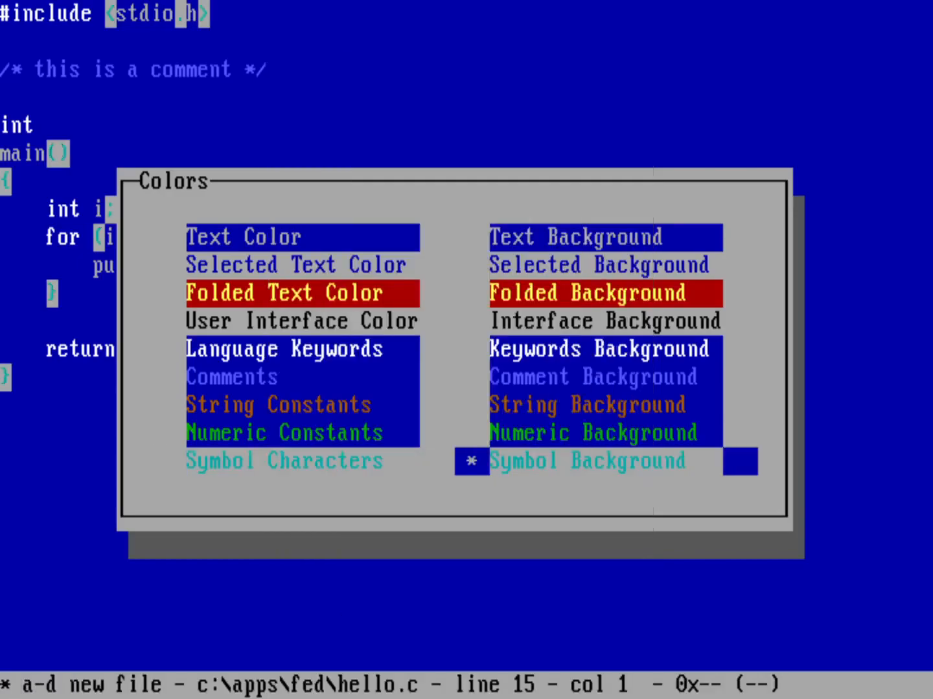
Step: Set the Symbol Characters background to blue
{"action": "left_click", "coordinate": [587, 461]}
{"action": "type", "text": "int "}
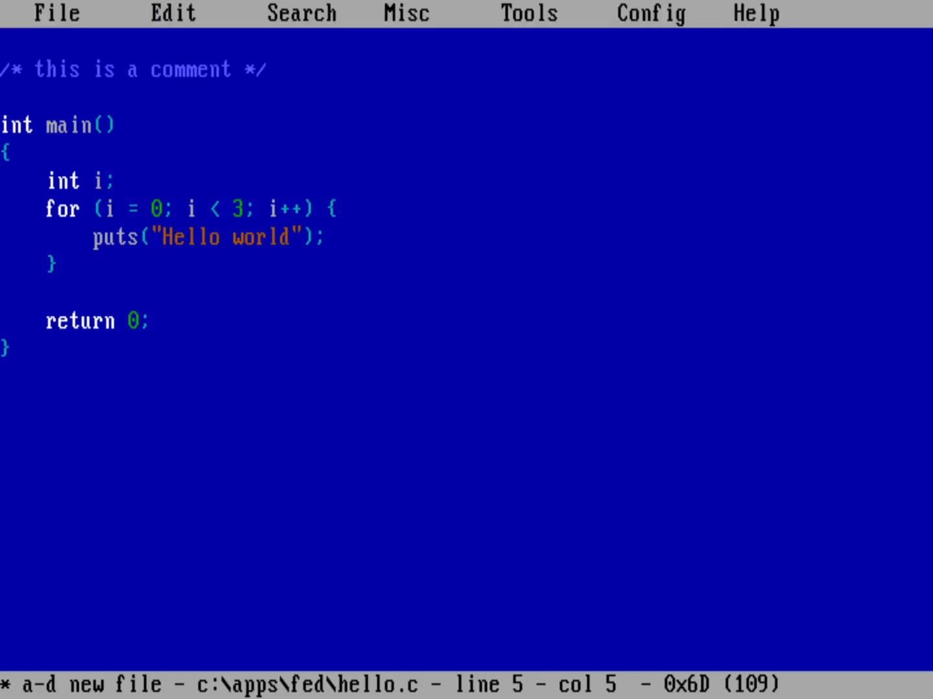
Step: Open the fold and macro menu and pick the make-fold command
{"action": "left_click", "coordinate": [405, 13]}
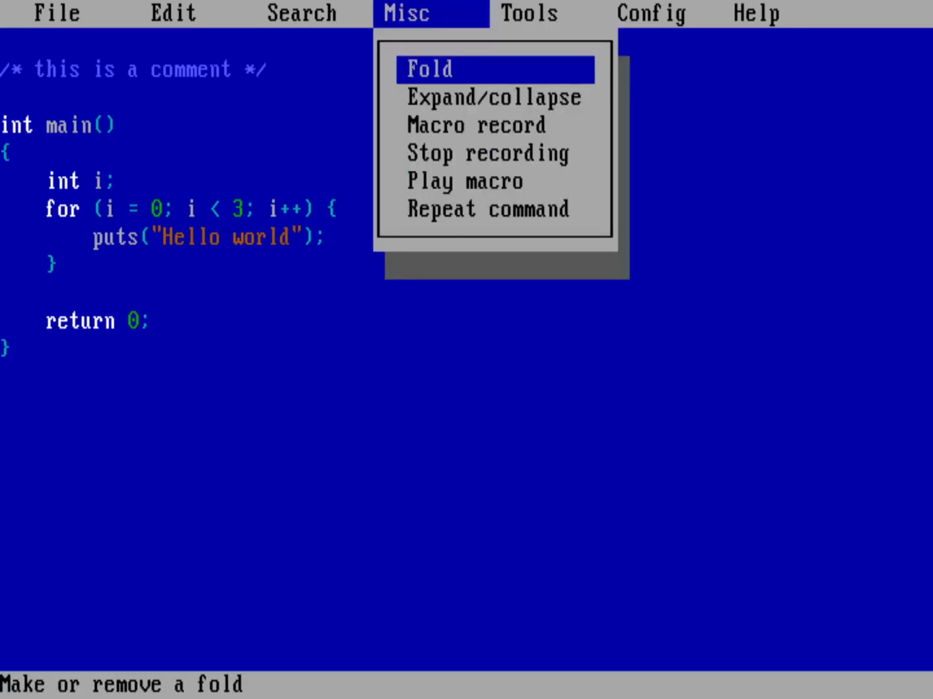
{"action": "left_click", "coordinate": [428, 69]}
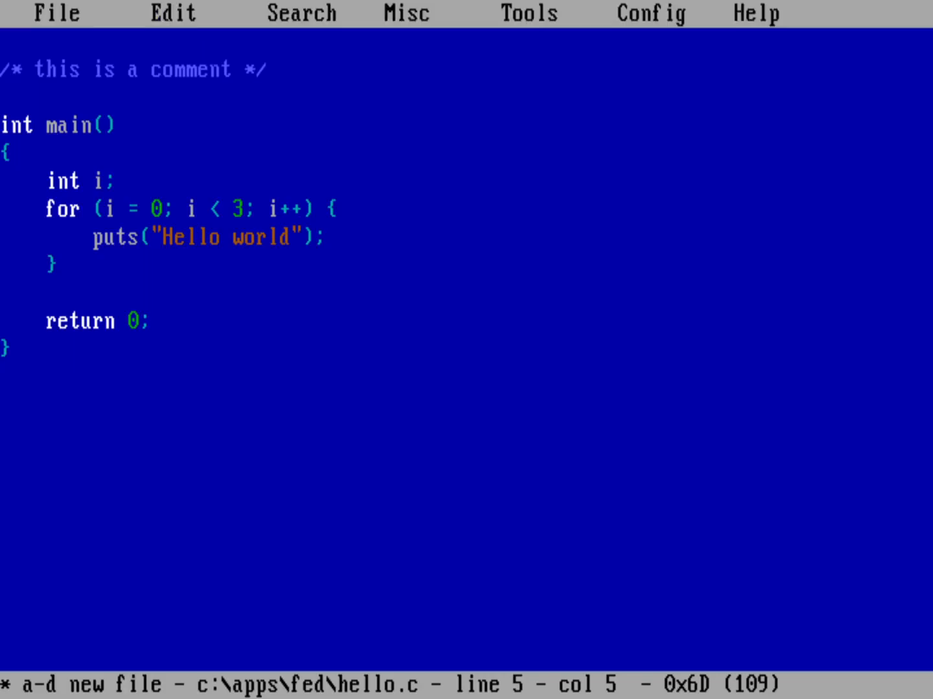
Step: Save the color configuration to fed.cfg, then save hello.c and quit to DOS
{"action": "left_click", "coordinate": [650, 13]}
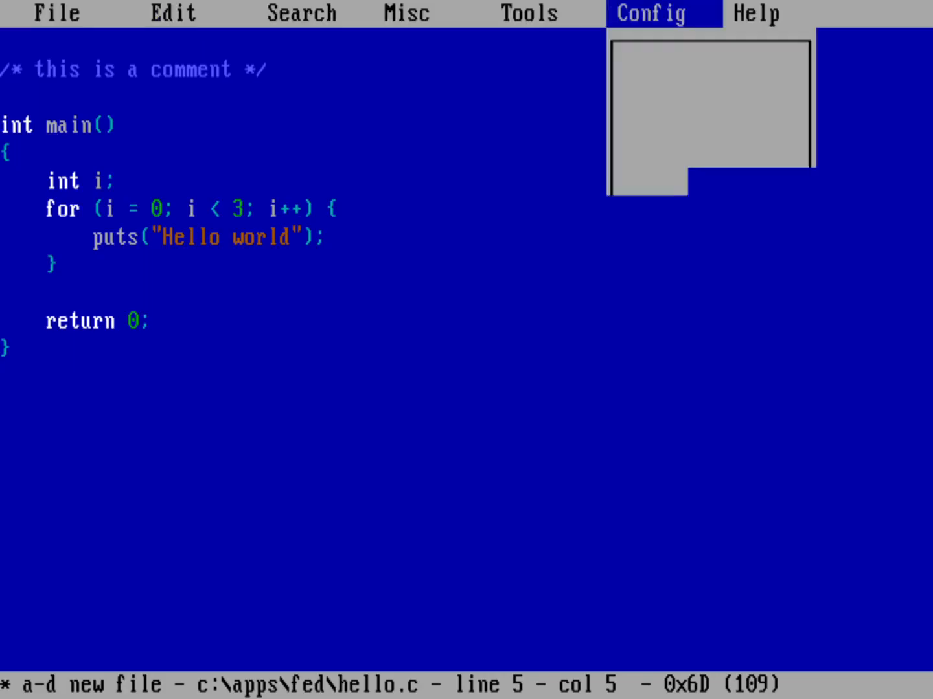
{"action": "left_click", "coordinate": [650, 13]}
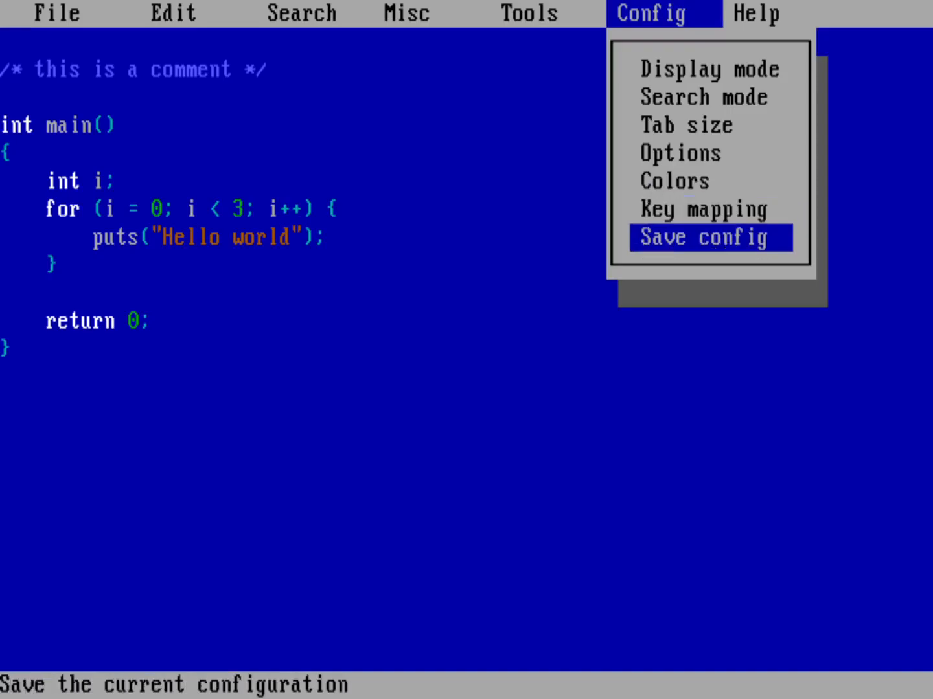
{"action": "left_click", "coordinate": [709, 237]}
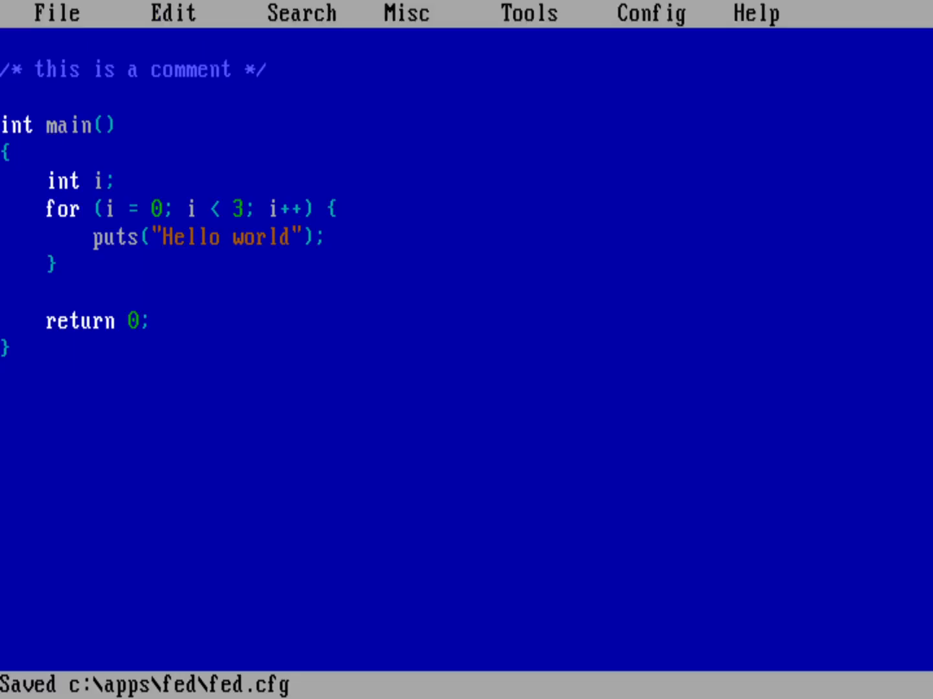
{"action": "left_click", "coordinate": [56, 13]}
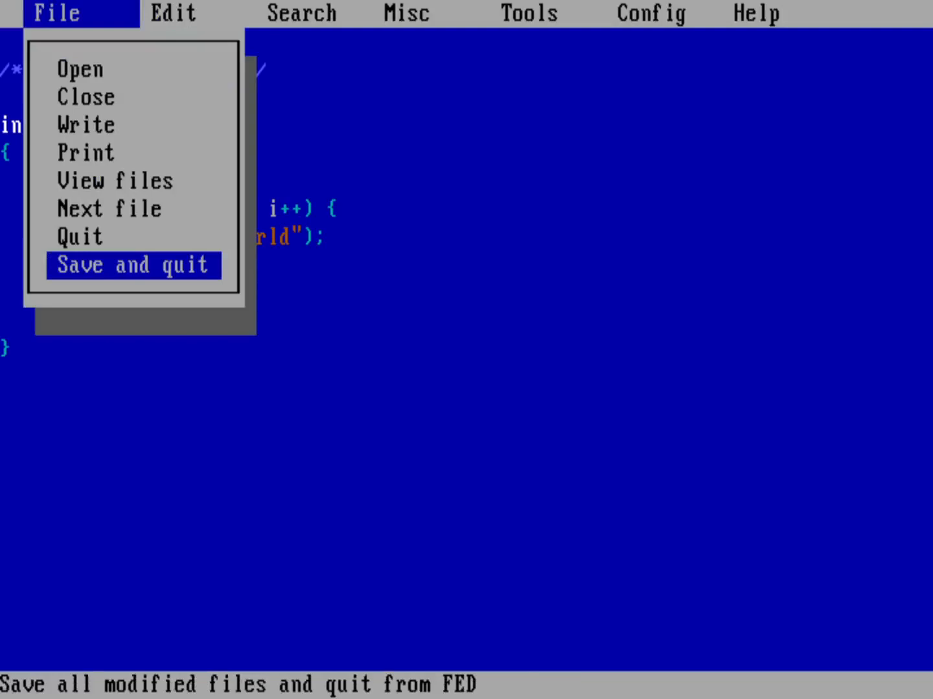
{"action": "left_click", "coordinate": [132, 264]}
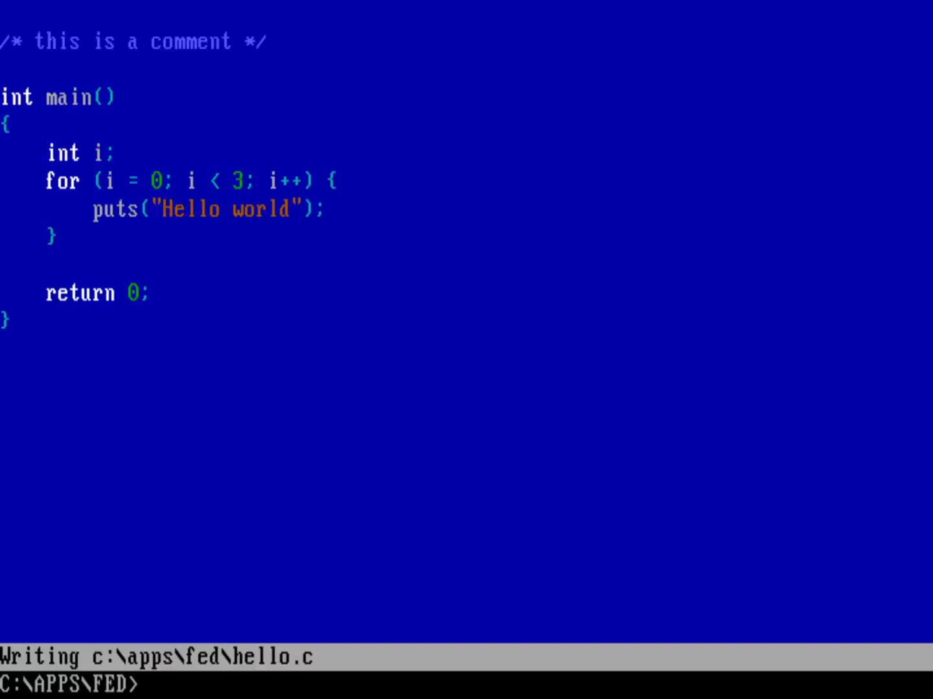